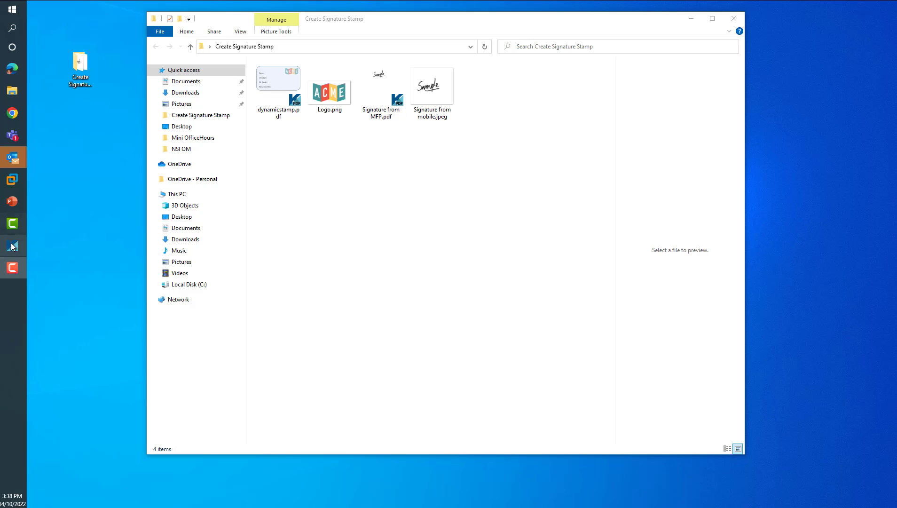
# - Launch Power PDF, show the stamps palette, and bring up the stamp Create options
pyautogui.click(12, 245)
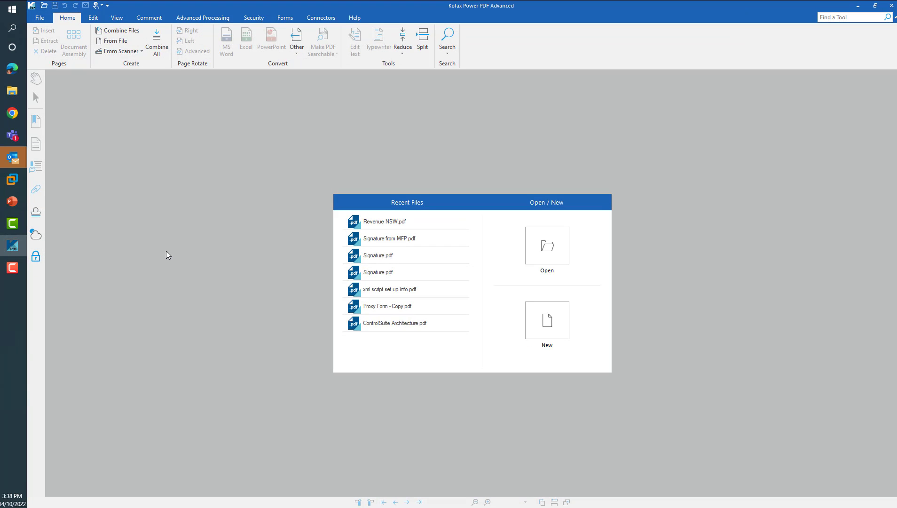
pyautogui.click(36, 212)
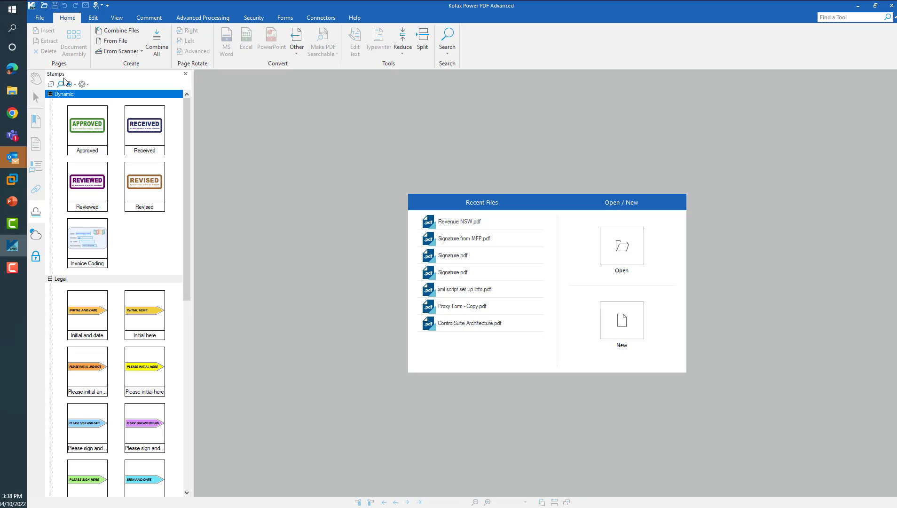
pyautogui.moveTo(90, 93)
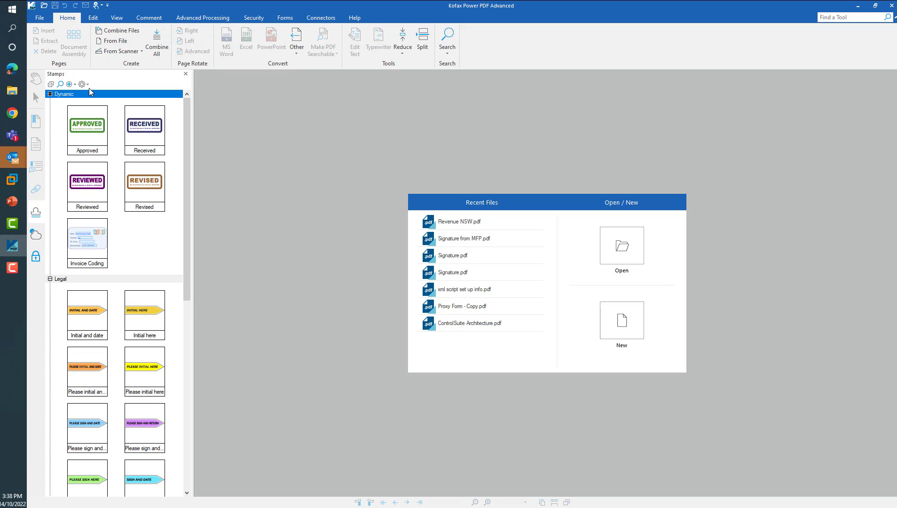
pyautogui.click(69, 84)
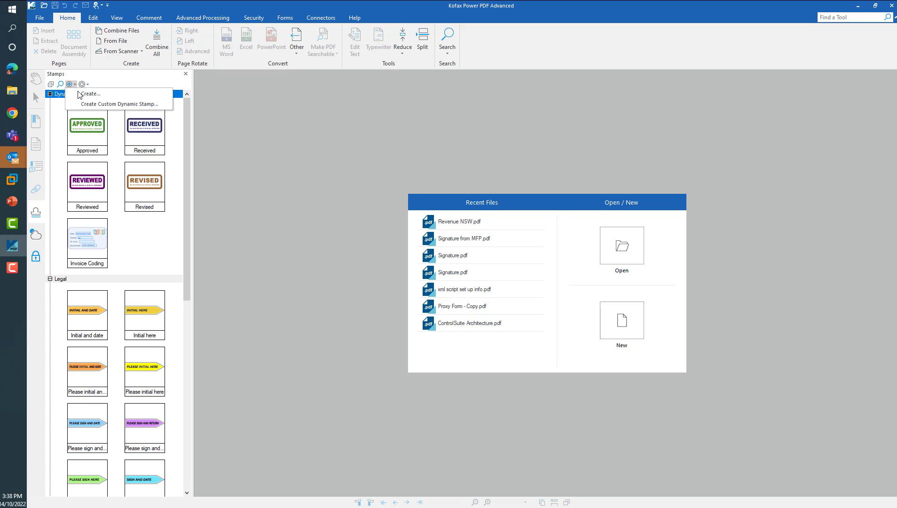
# - Start a new image stamp and load 'Signature from mobile.jpeg' as its picture
pyautogui.click(90, 93)
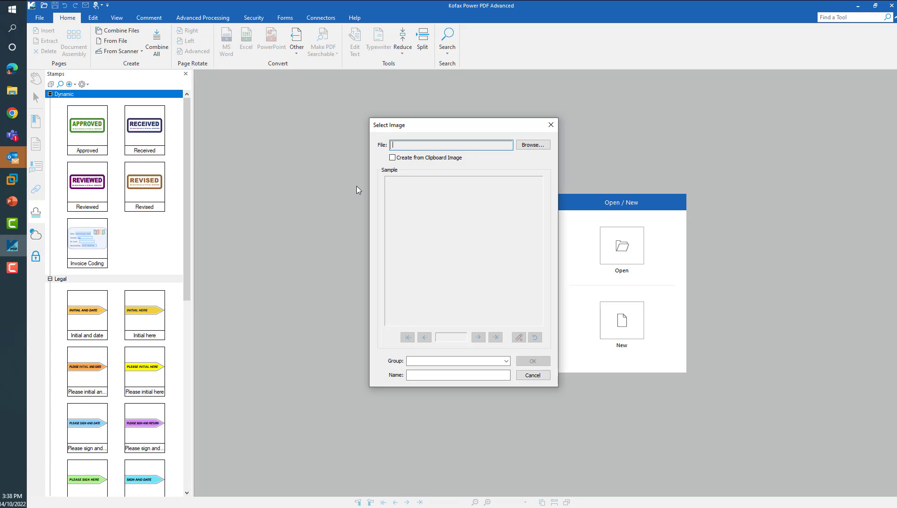
pyautogui.moveTo(452, 145)
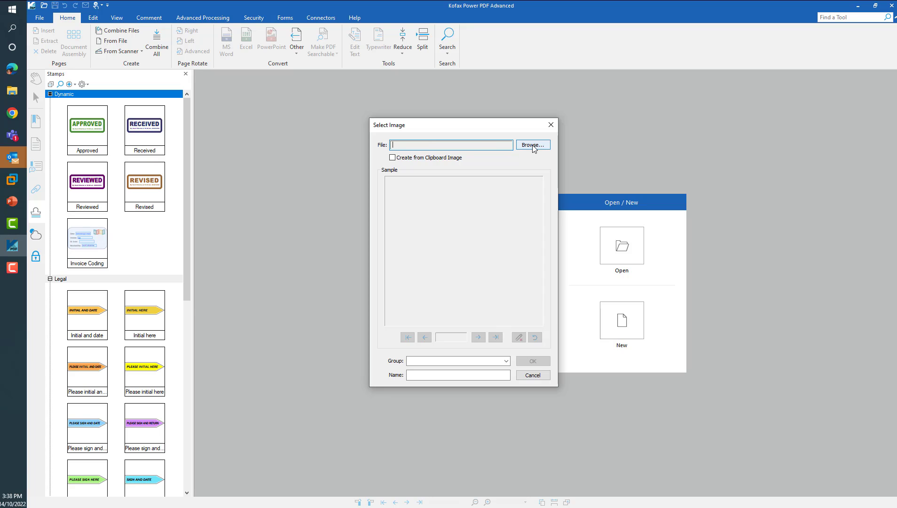
pyautogui.click(532, 145)
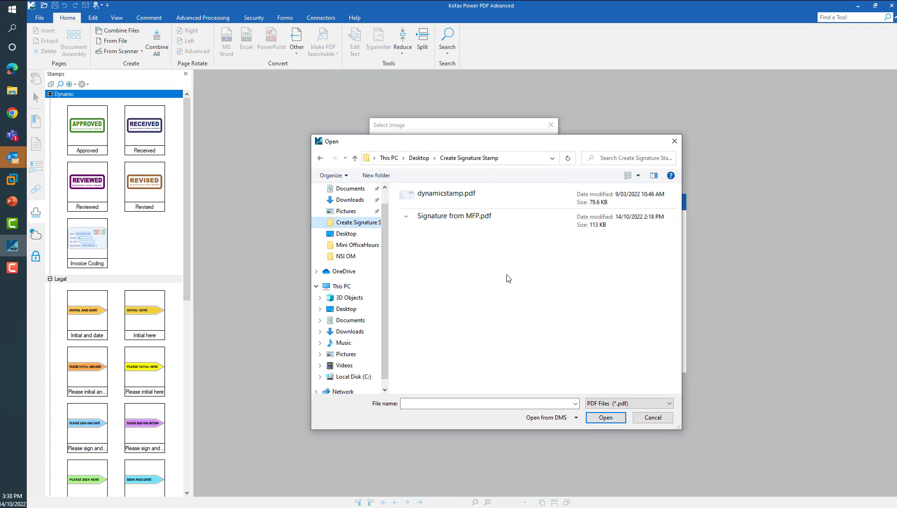
pyautogui.moveTo(617, 399)
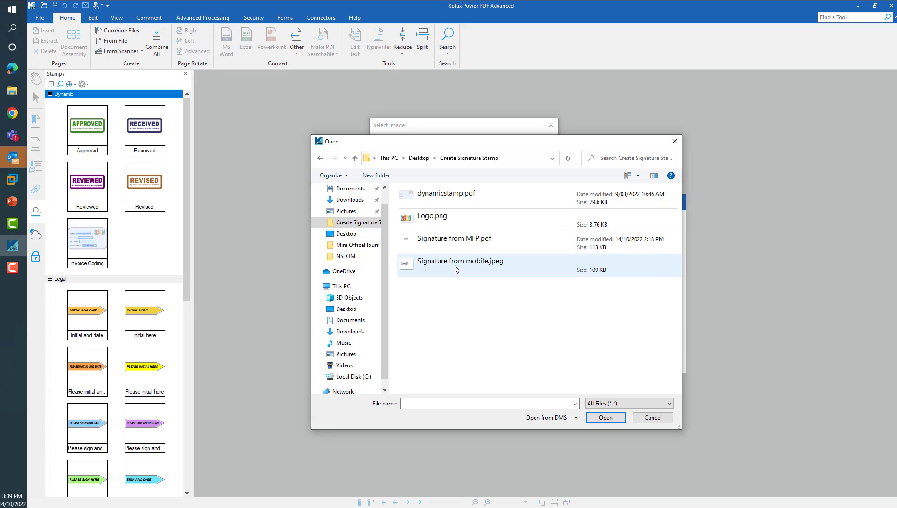
pyautogui.click(461, 261)
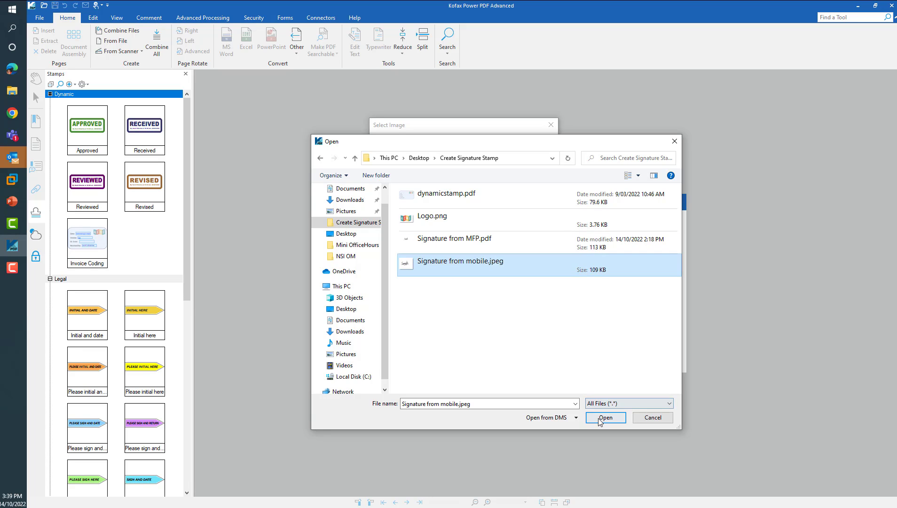
pyautogui.click(605, 417)
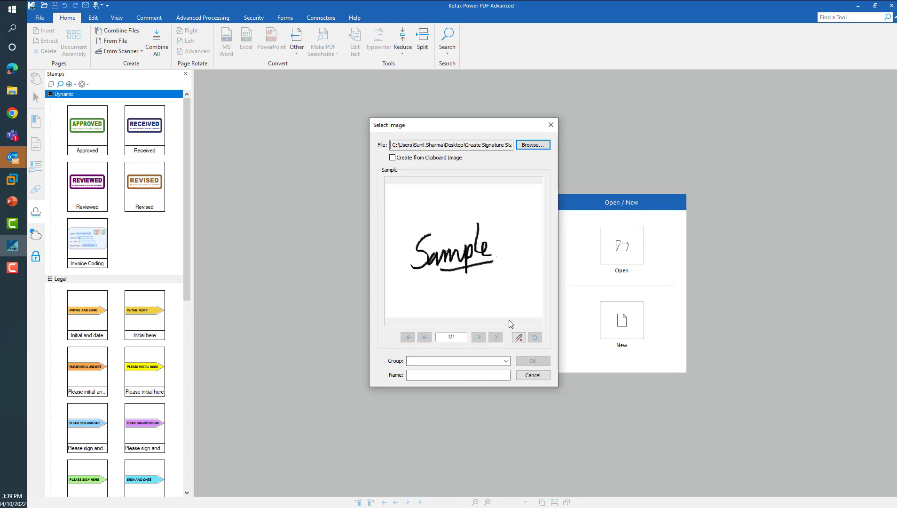
pyautogui.moveTo(489, 333)
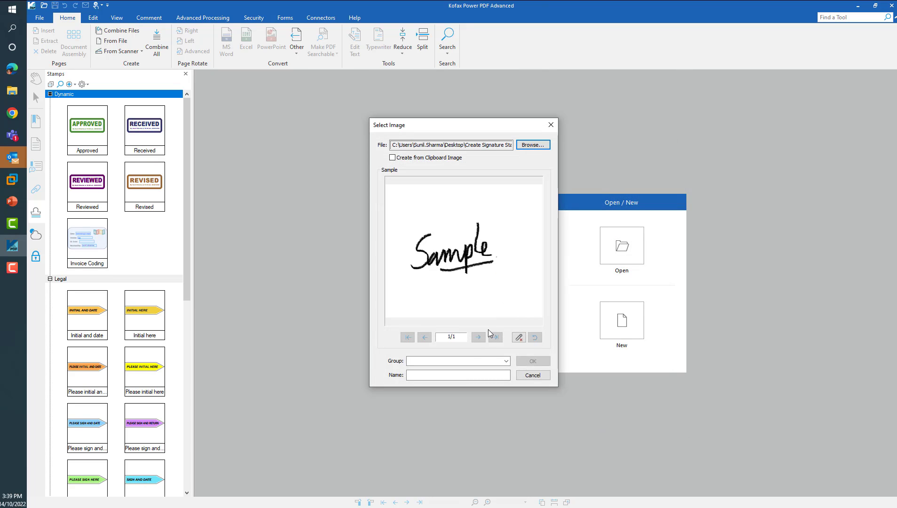
pyautogui.moveTo(517, 338)
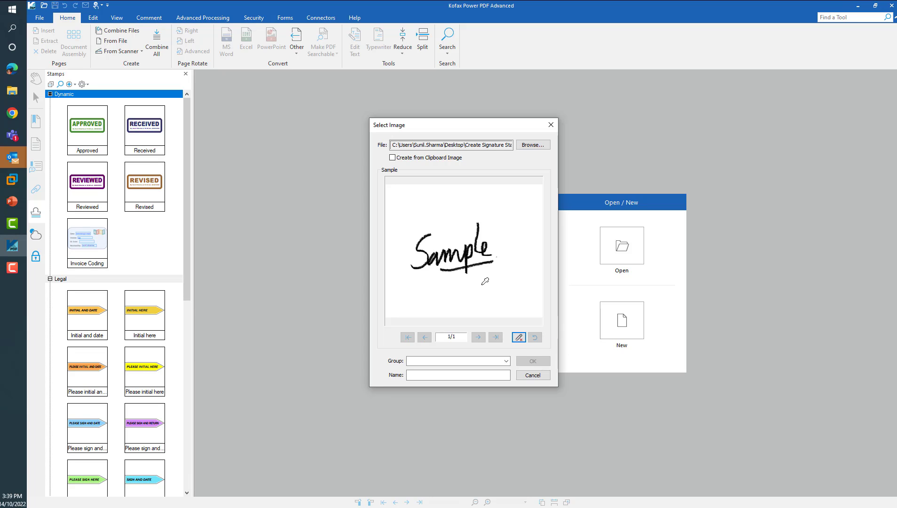
# - Save the signature image as stamp 'Sample' in the Standard group
pyautogui.click(518, 336)
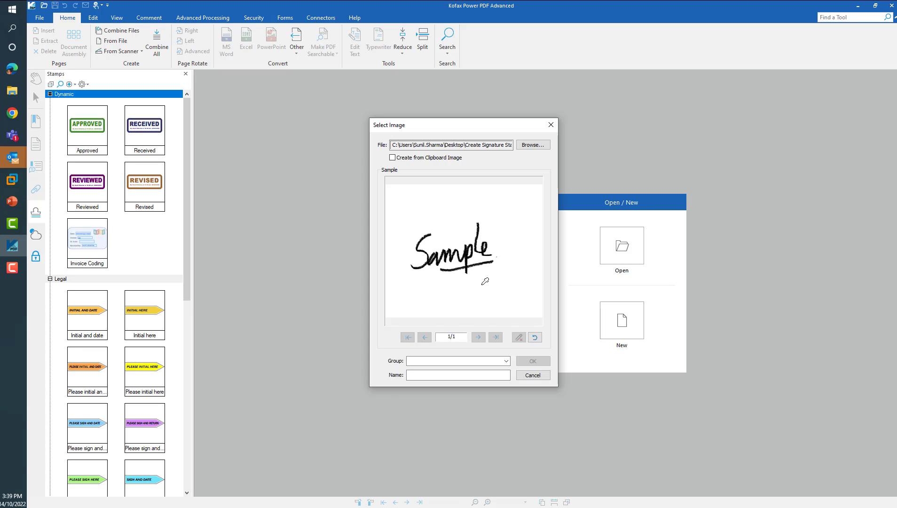
pyautogui.click(455, 360)
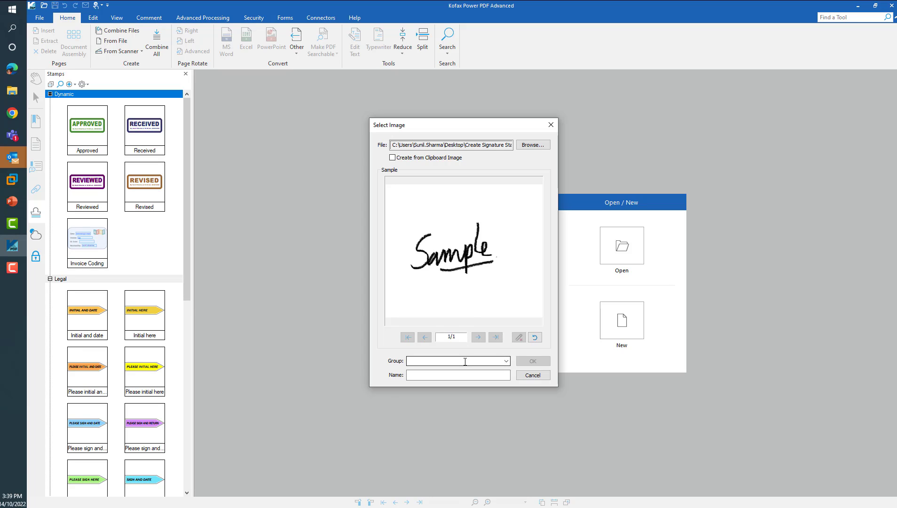
pyautogui.click(505, 360)
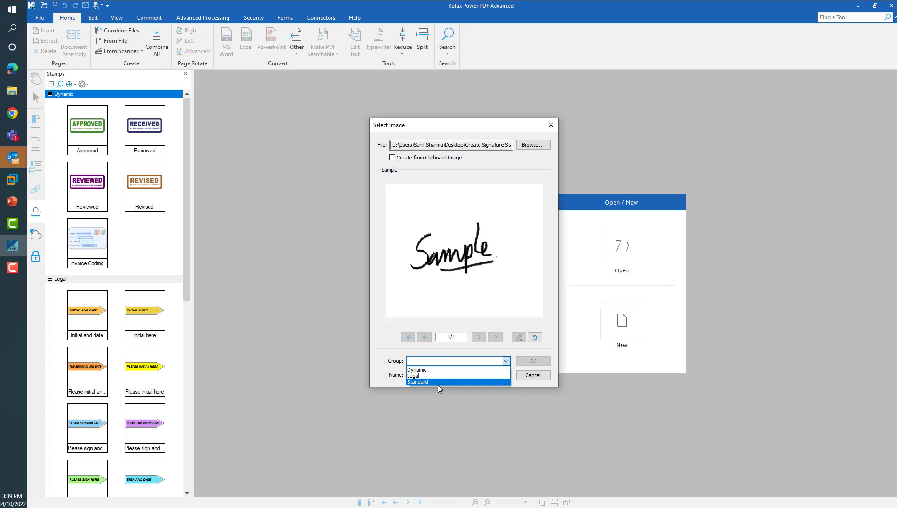
pyautogui.click(418, 381)
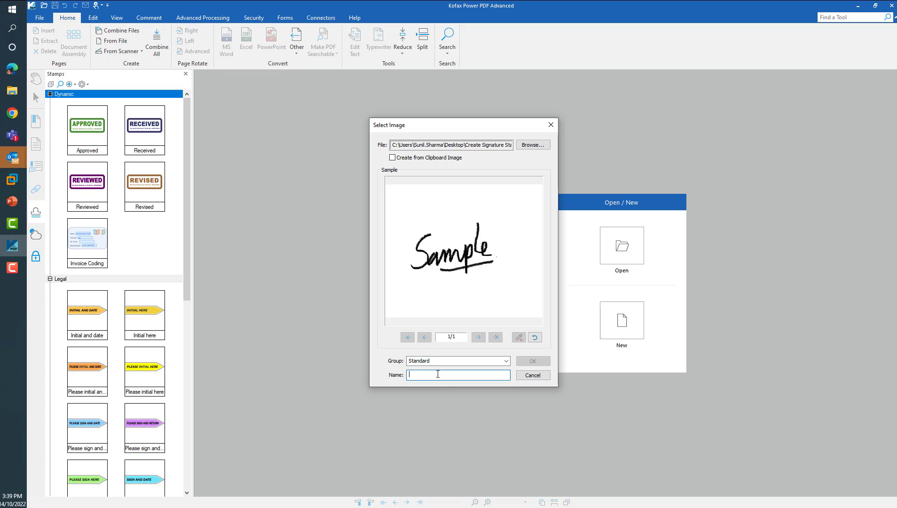
pyautogui.write('Sa')
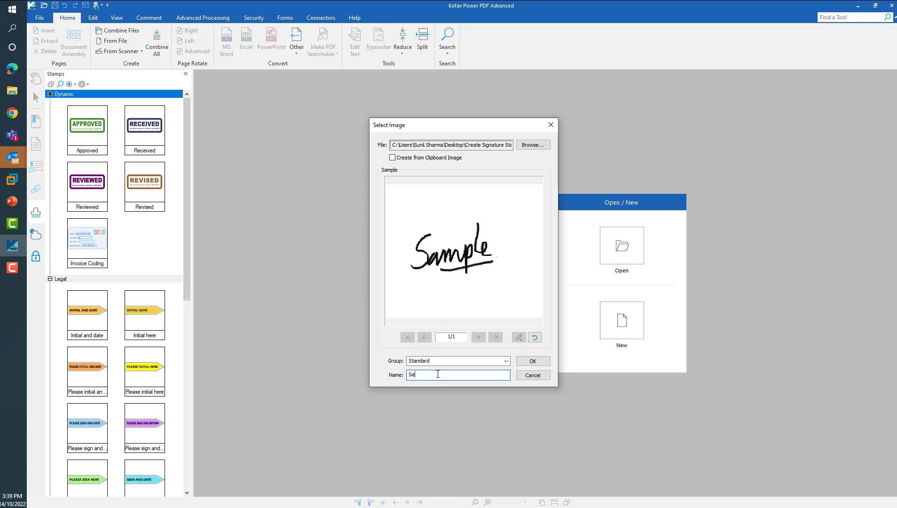
pyautogui.write('mple')
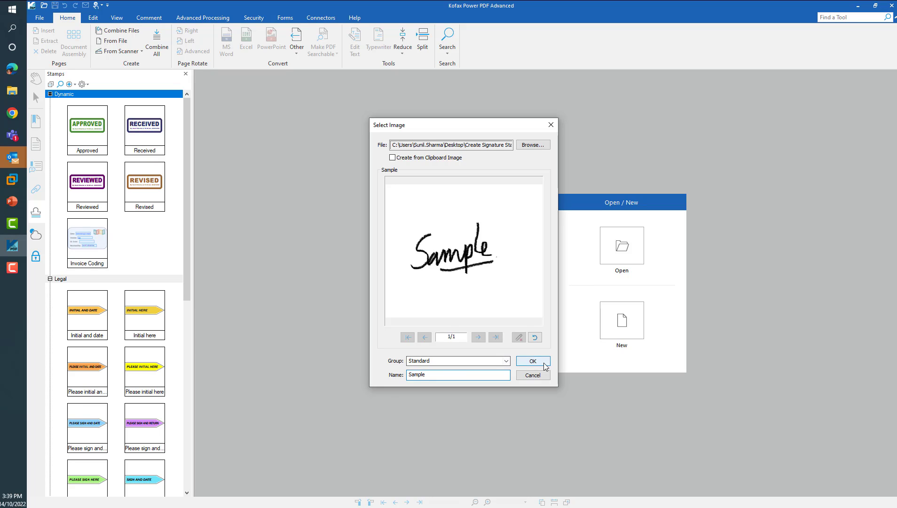
pyautogui.click(532, 360)
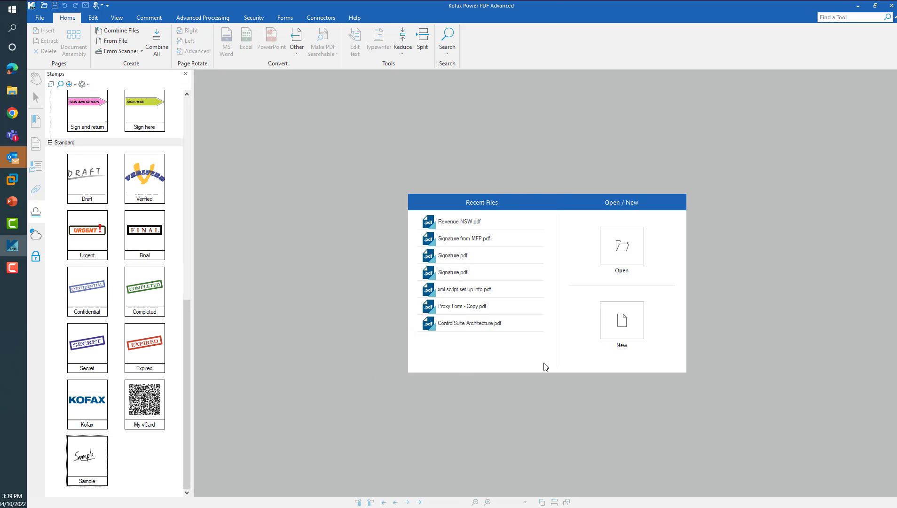
pyautogui.moveTo(114, 460)
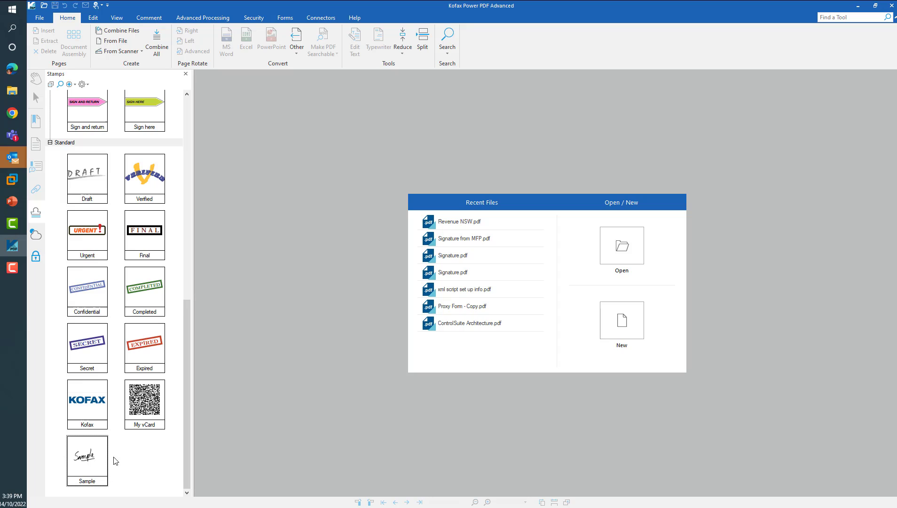
pyautogui.moveTo(86, 452)
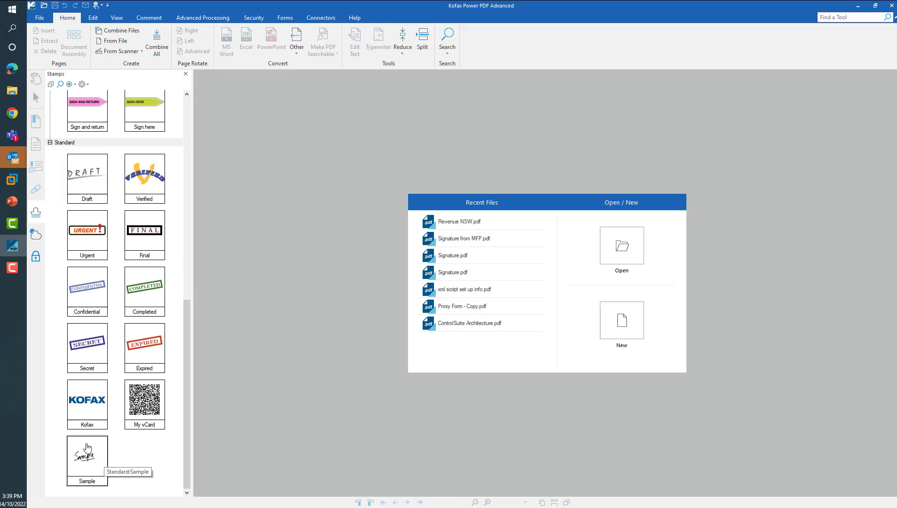
pyautogui.moveTo(113, 464)
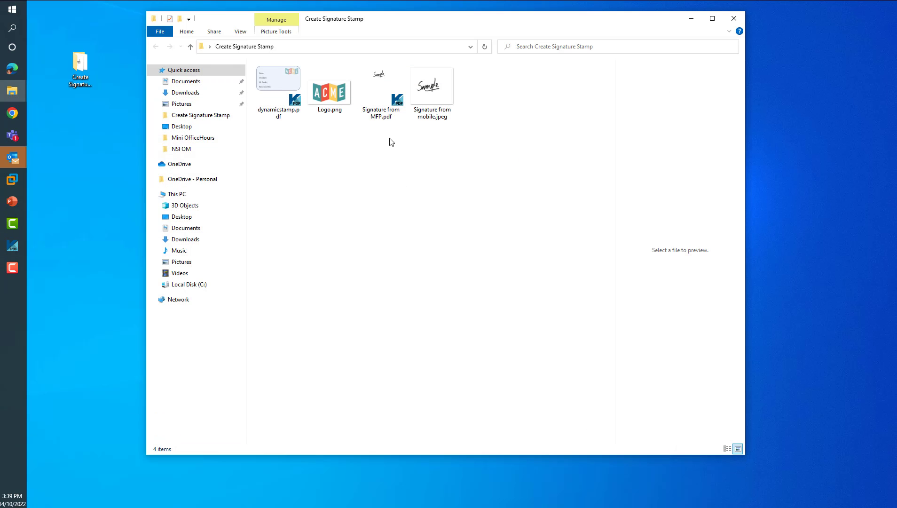
# - Open 'Signature from MFP.pdf' and bring up the Edit tools
pyautogui.doubleClick(381, 79)
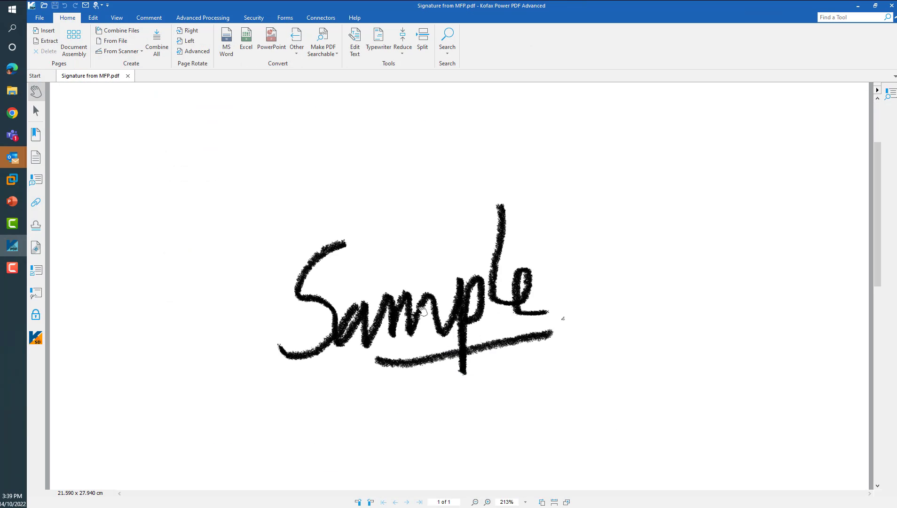
pyautogui.click(93, 18)
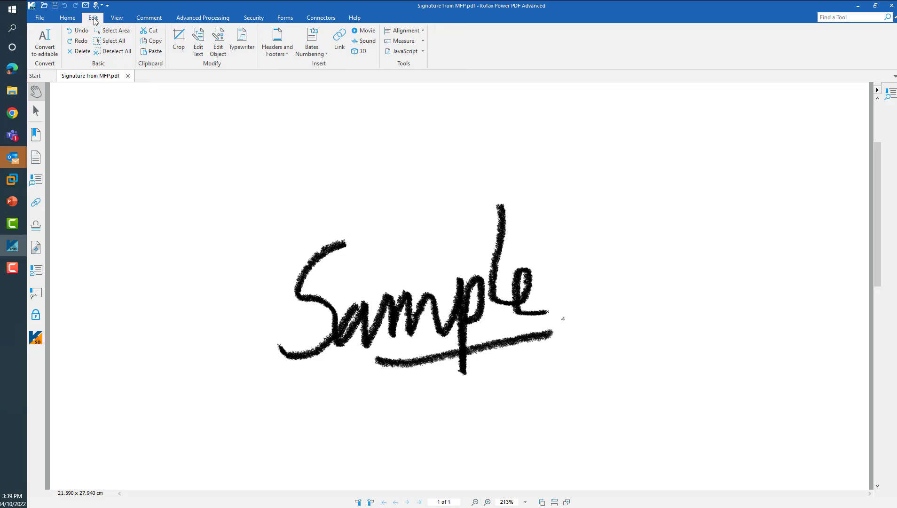
pyautogui.moveTo(113, 30)
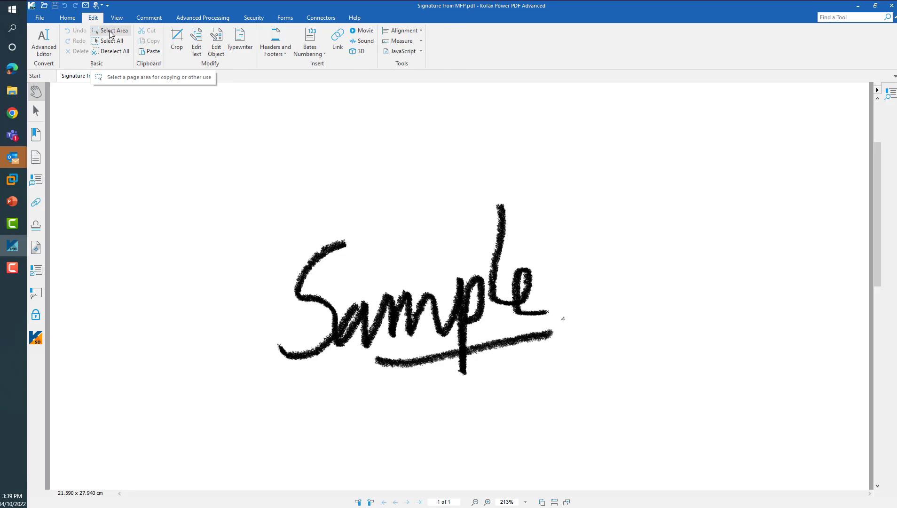
pyautogui.moveTo(121, 64)
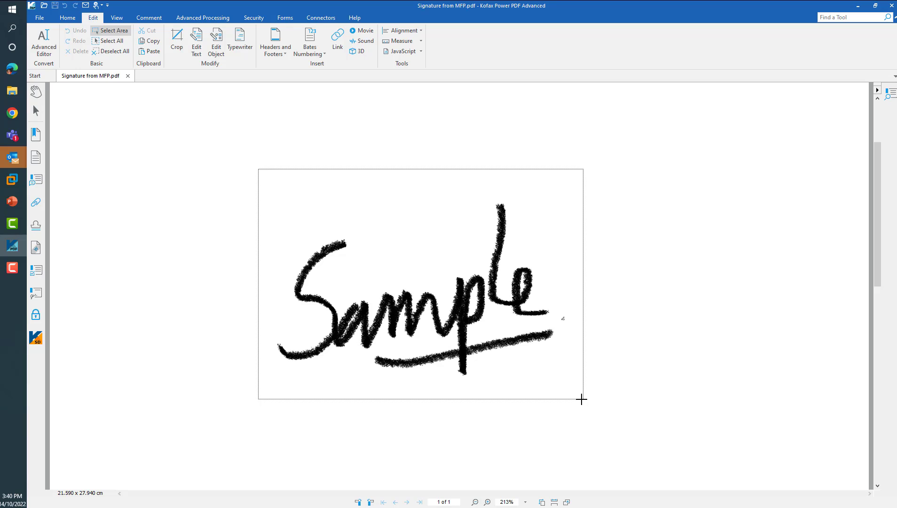
# - Create stamp 'Sample2' in the Standard group from the marked signature area
pyautogui.rightClick(582, 400)
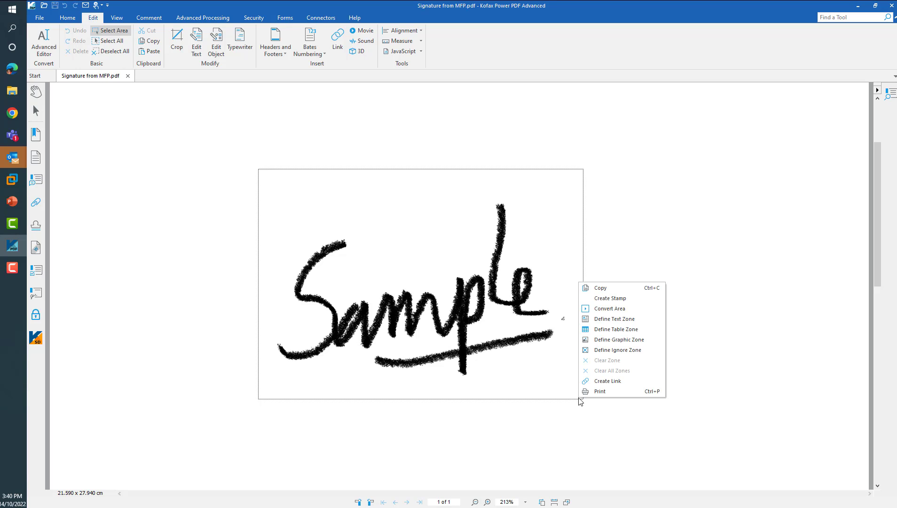
pyautogui.moveTo(596, 377)
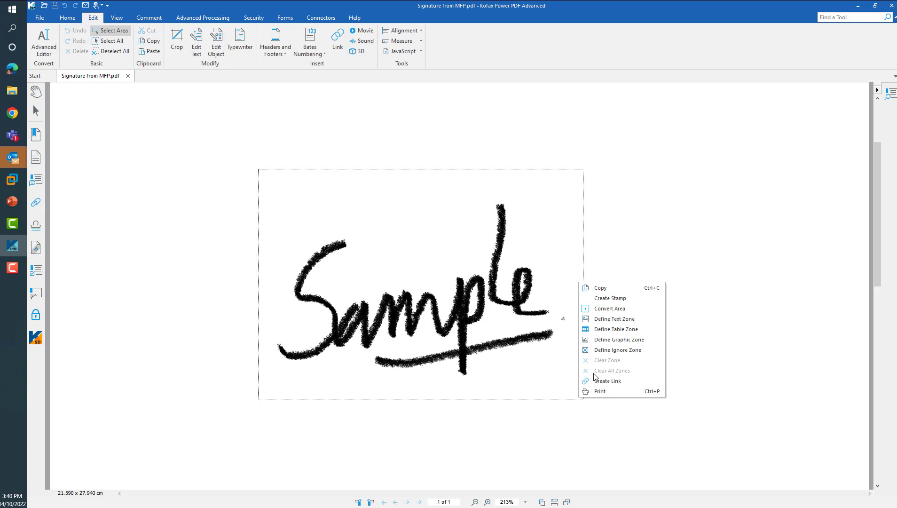
pyautogui.moveTo(622, 298)
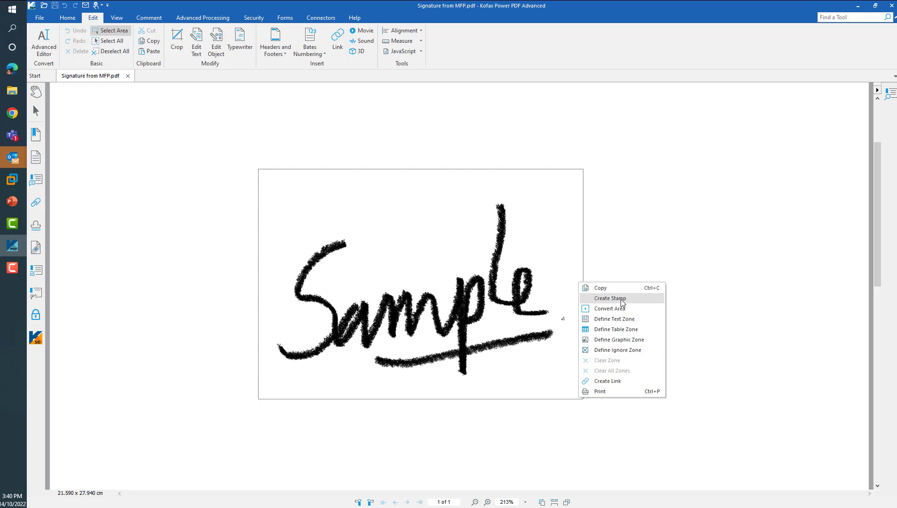
pyautogui.click(611, 297)
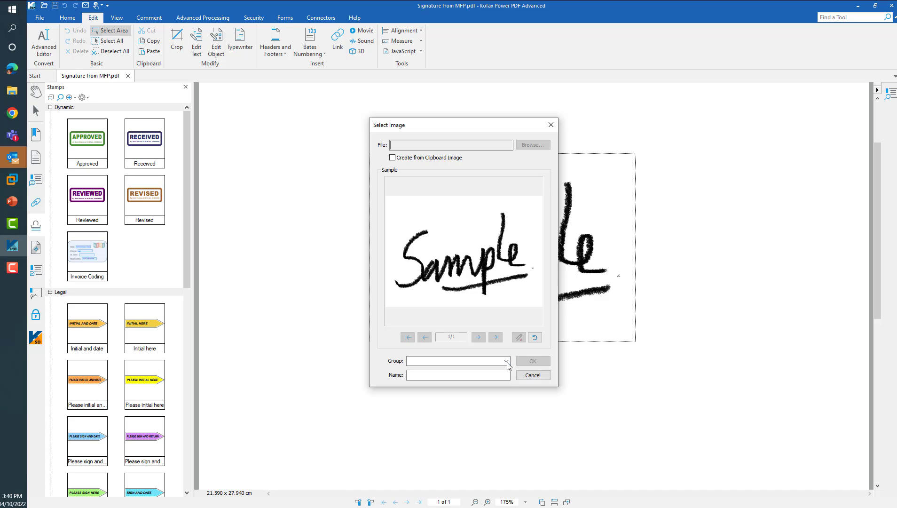
pyautogui.click(505, 361)
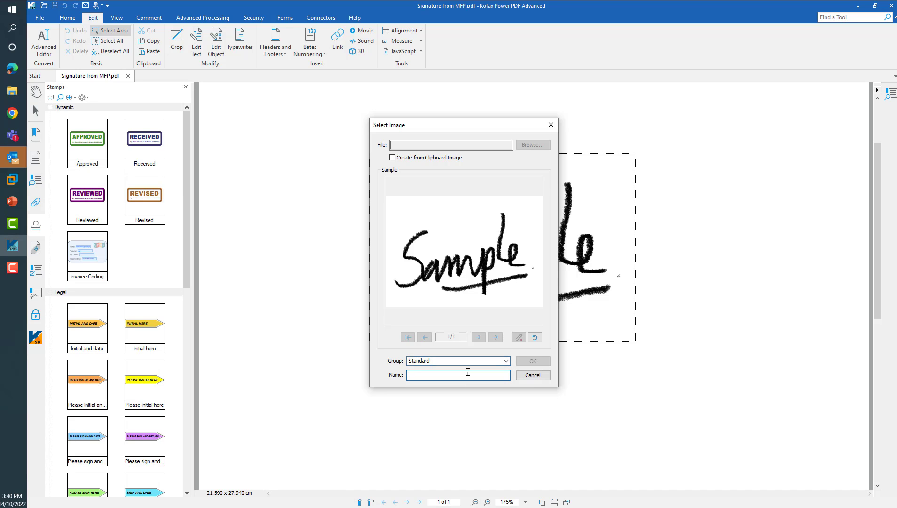
pyautogui.write('Sample2')
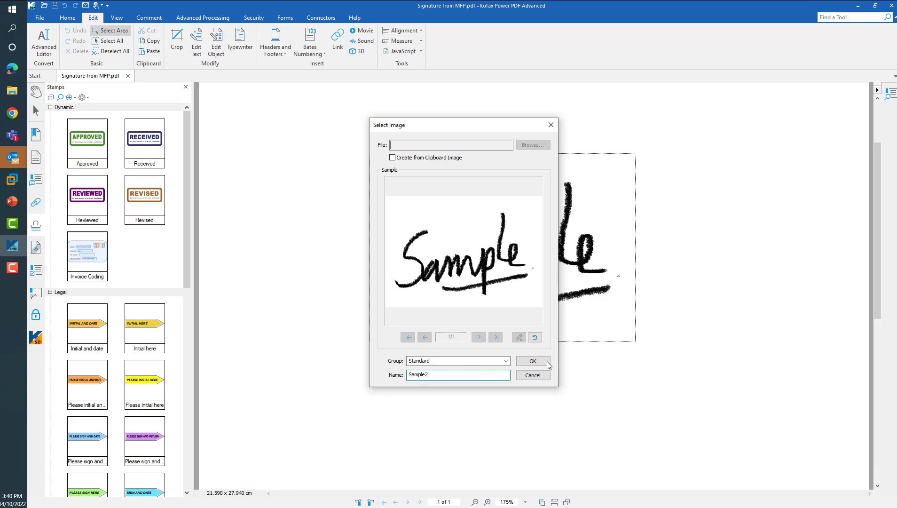
pyautogui.click(531, 361)
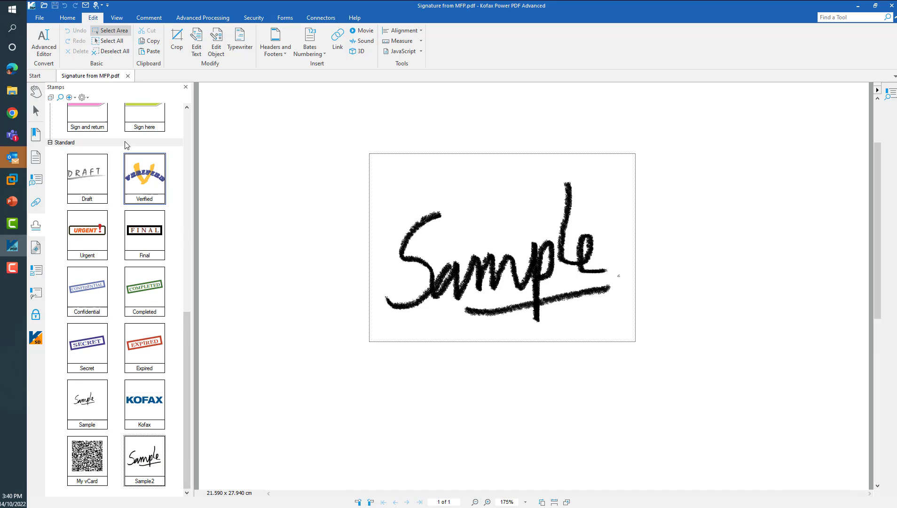
pyautogui.moveTo(129, 76)
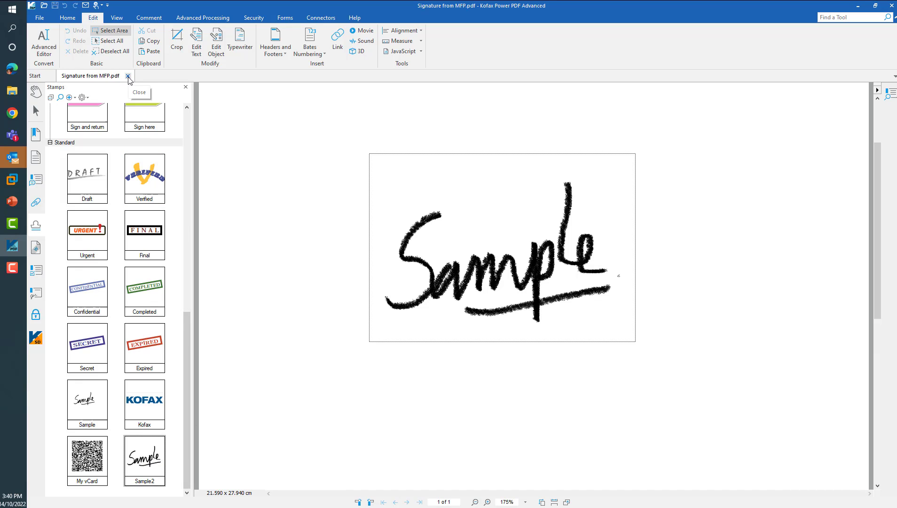
# - Close the Signature from MFP.pdf document
pyautogui.click(128, 77)
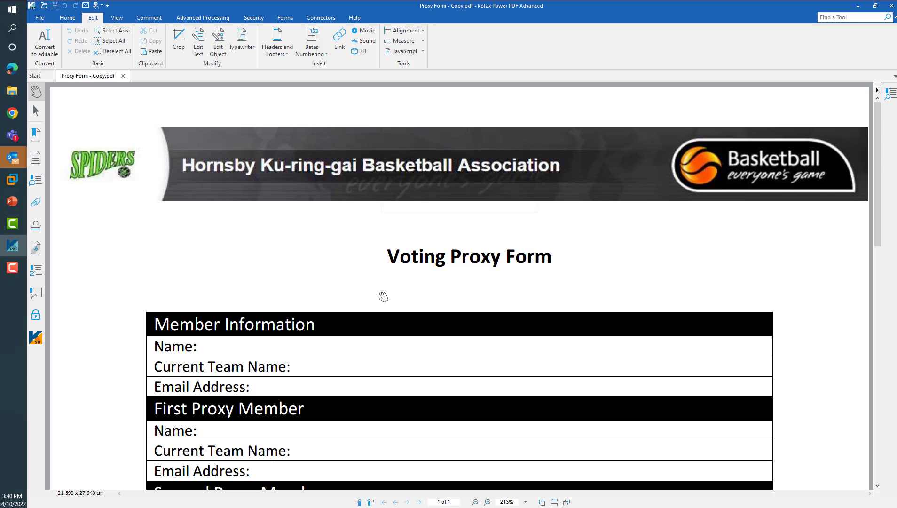
# - Place 'Sample' beside Signature of Member and 'Sample2' at the page's lower right
pyautogui.scroll(-3)
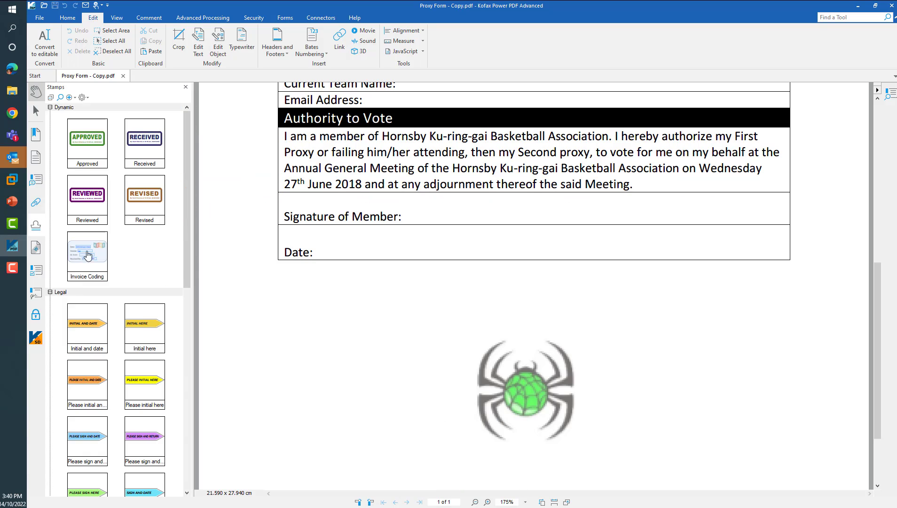
pyautogui.scroll(-3)
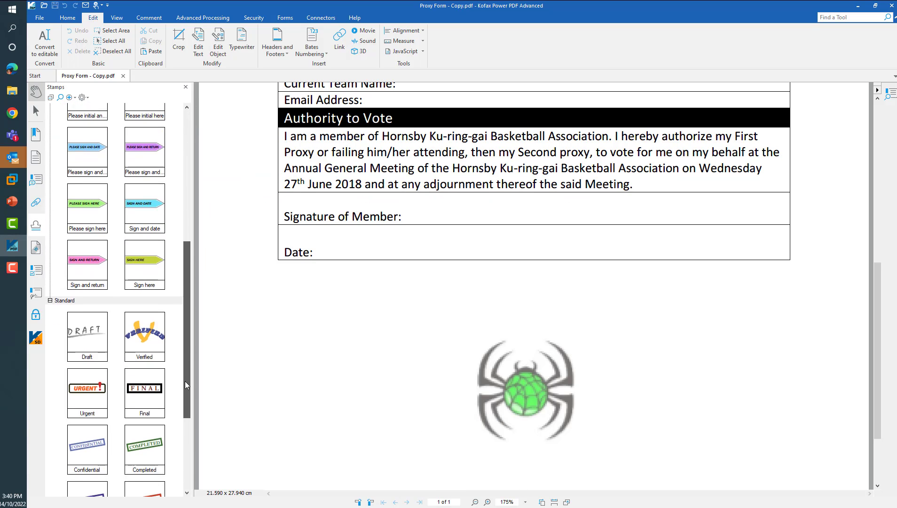
pyautogui.scroll(-3)
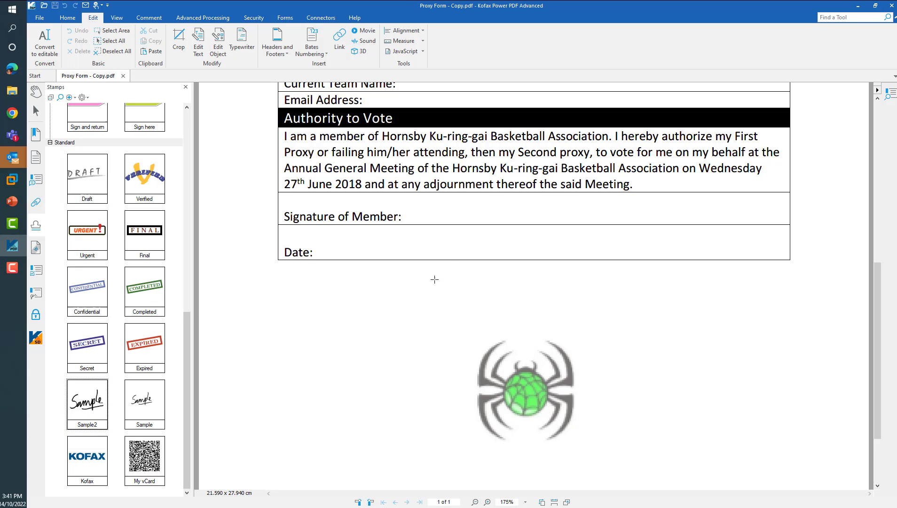
pyautogui.moveTo(468, 196)
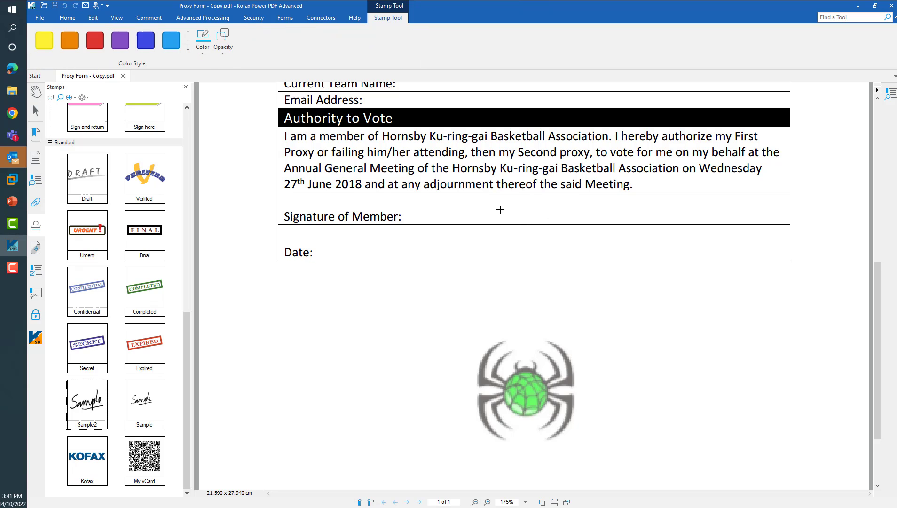
pyautogui.click(475, 208)
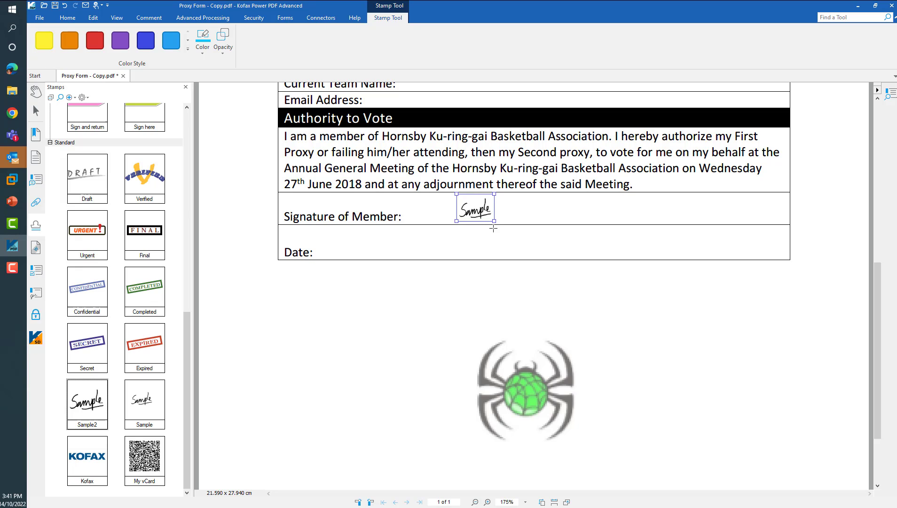
pyautogui.moveTo(633, 312)
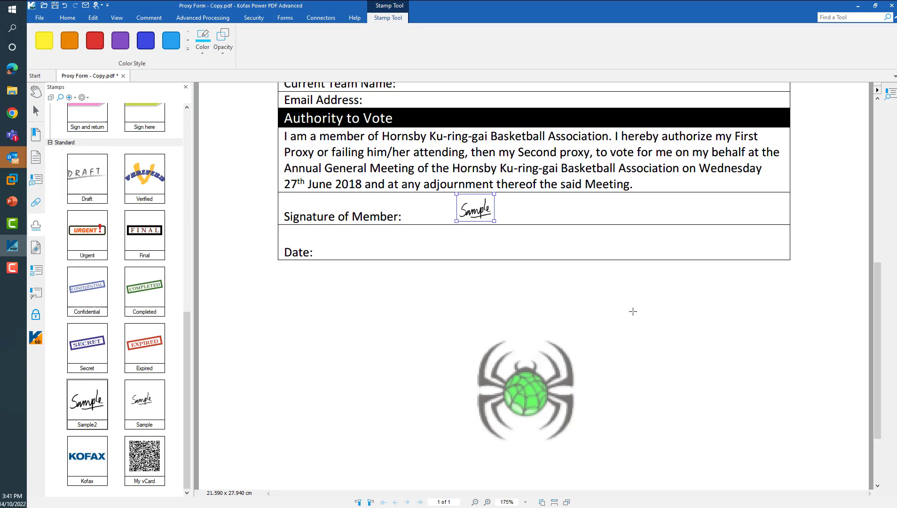
pyautogui.click(92, 18)
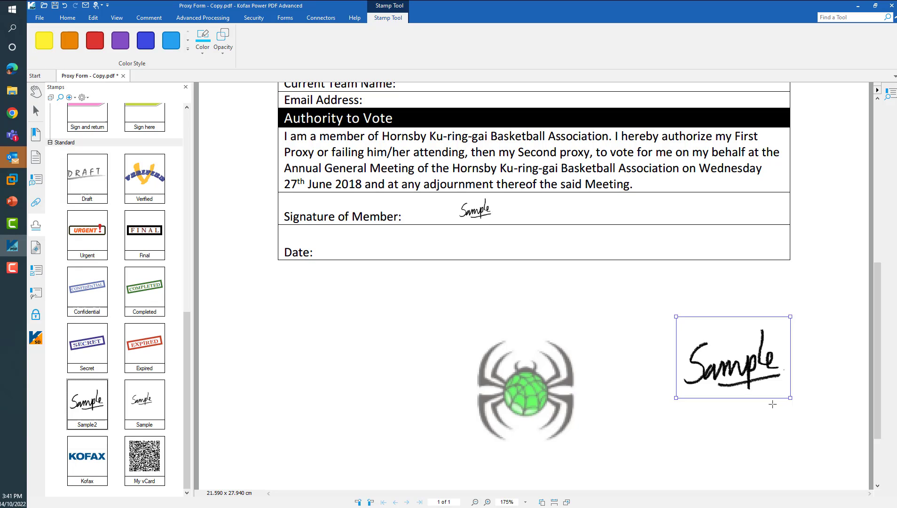
pyautogui.moveTo(273, 341)
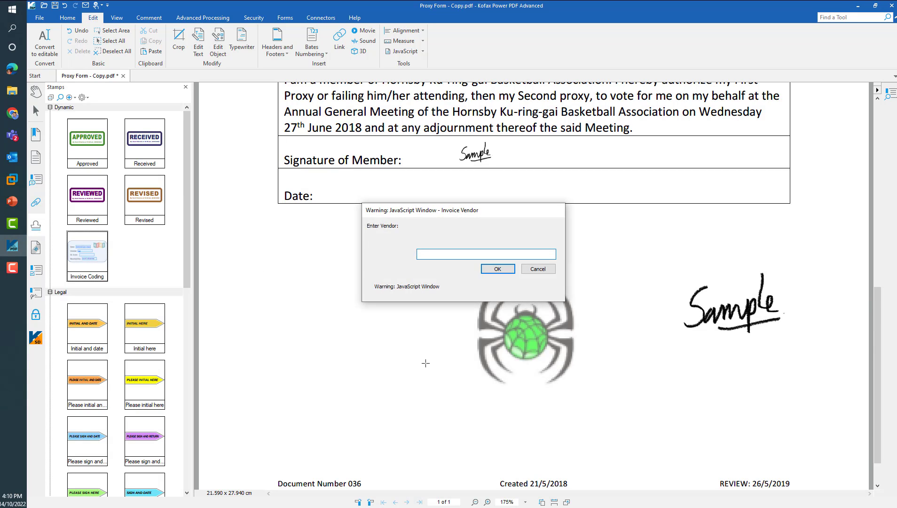
# - Fill the Invoice Coding stamp with vendor 'Test' and confirm the GL code
pyautogui.write('Test')
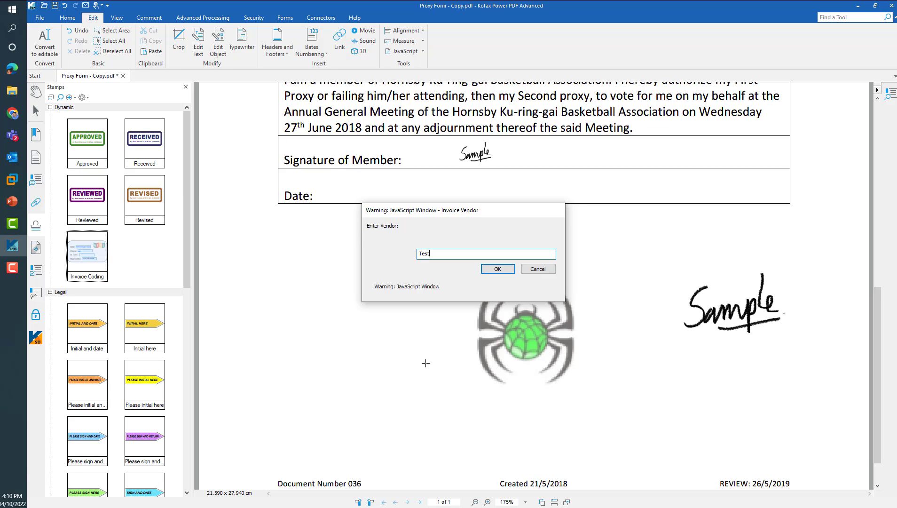
pyautogui.click(495, 269)
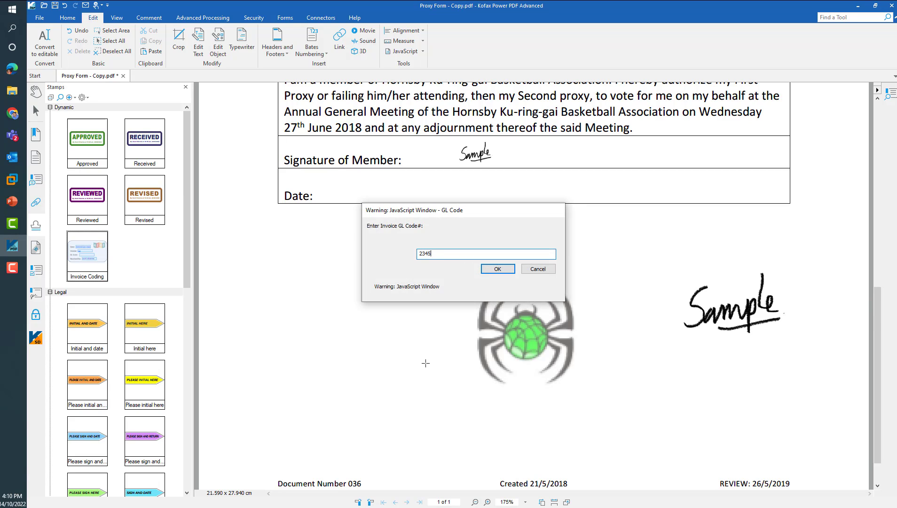
pyautogui.click(497, 269)
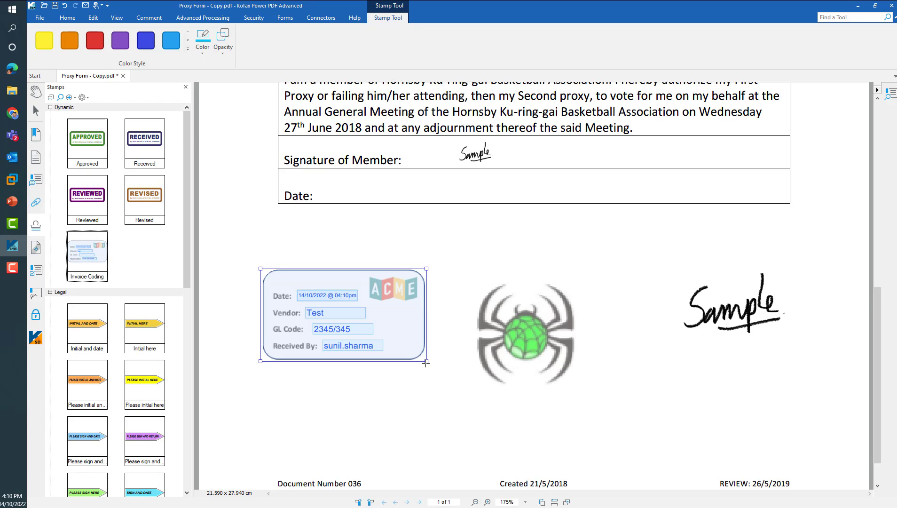
pyautogui.moveTo(11, 201)
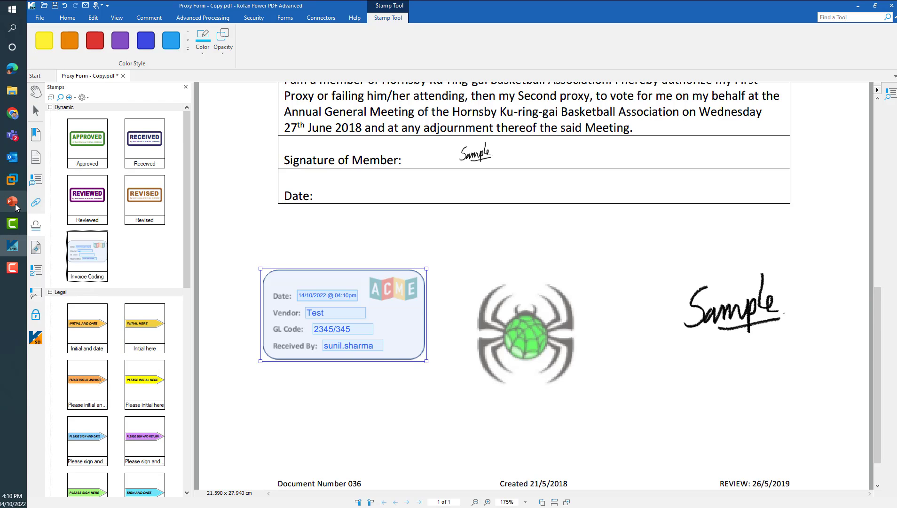